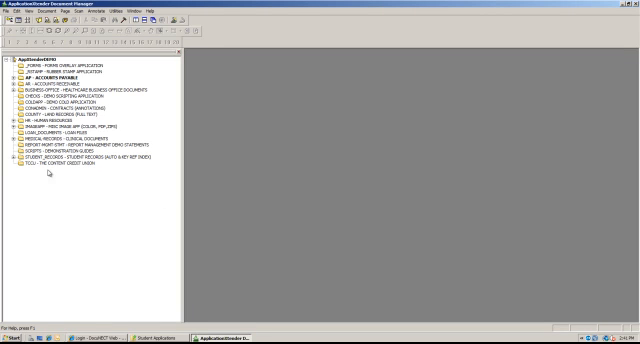
{"action": "mouse_move", "coordinate": [50, 173]}
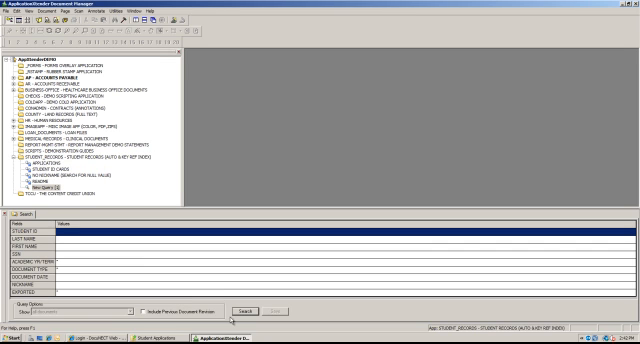
Enter the password on the DocuNECT Web login page, keeping DocuNECT authentication.
{"action": "left_click", "coordinate": [248, 307]}
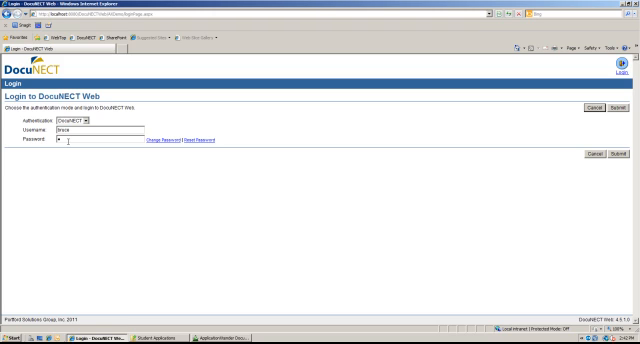
{"action": "type", "text": "password"}
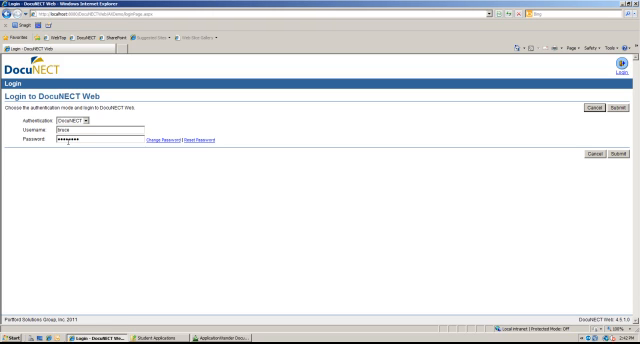